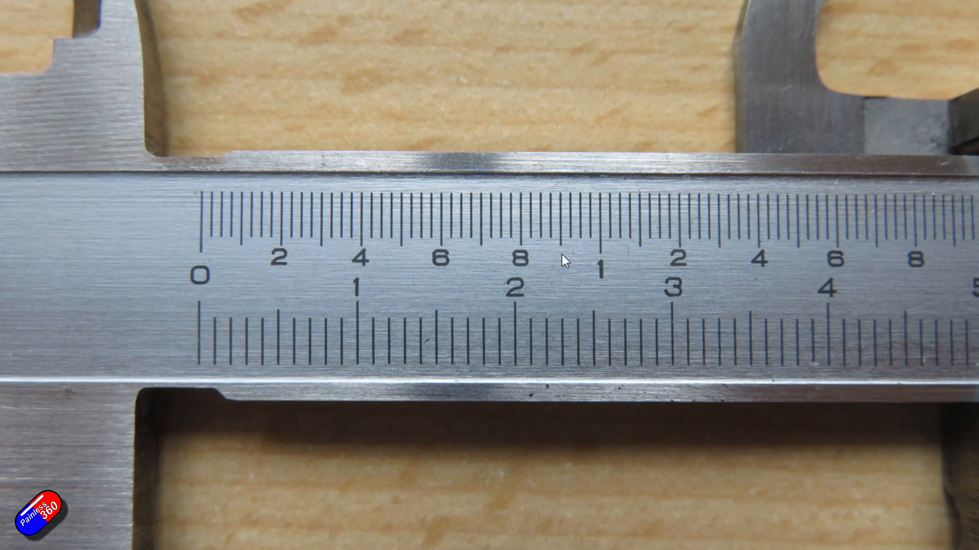
pyautogui.moveTo(202, 263)
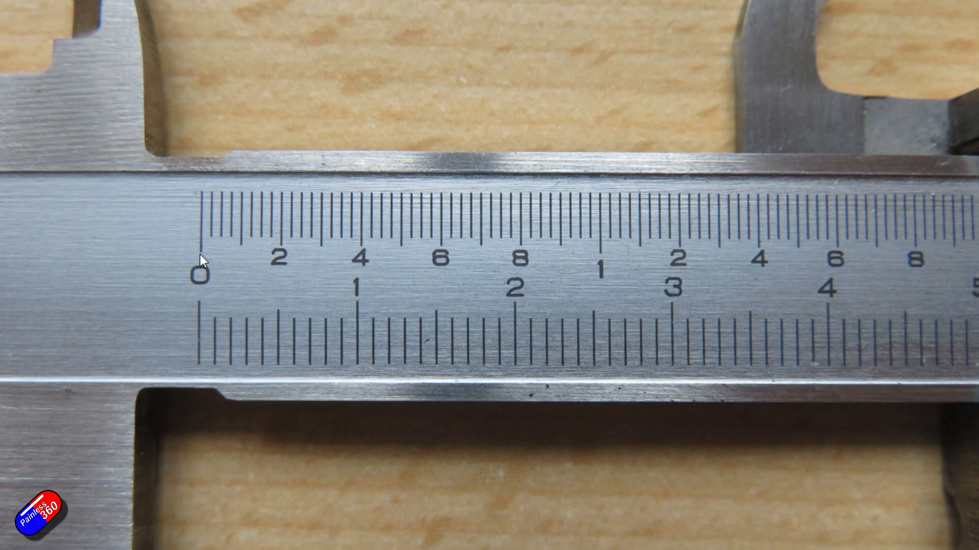
pyautogui.moveTo(296, 248)
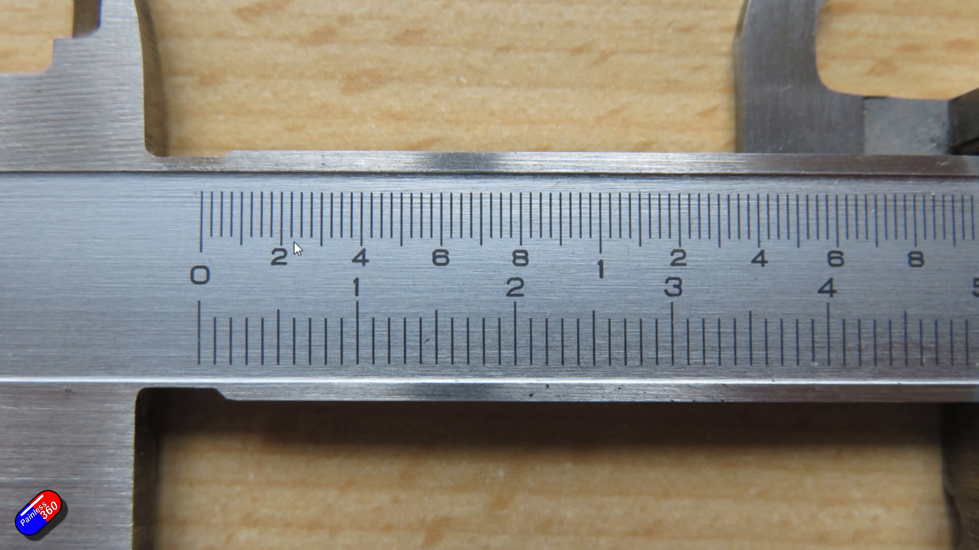
pyautogui.moveTo(323, 253)
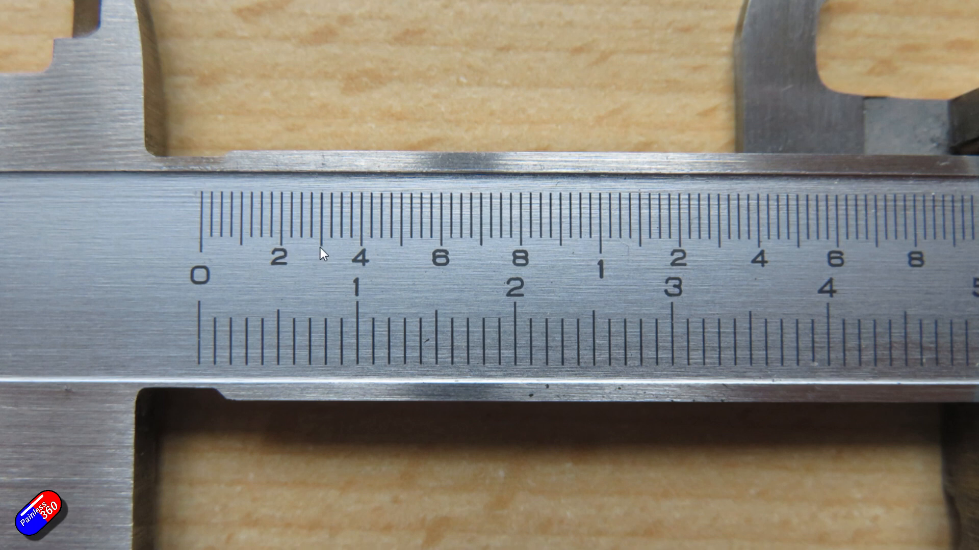
pyautogui.moveTo(259, 259)
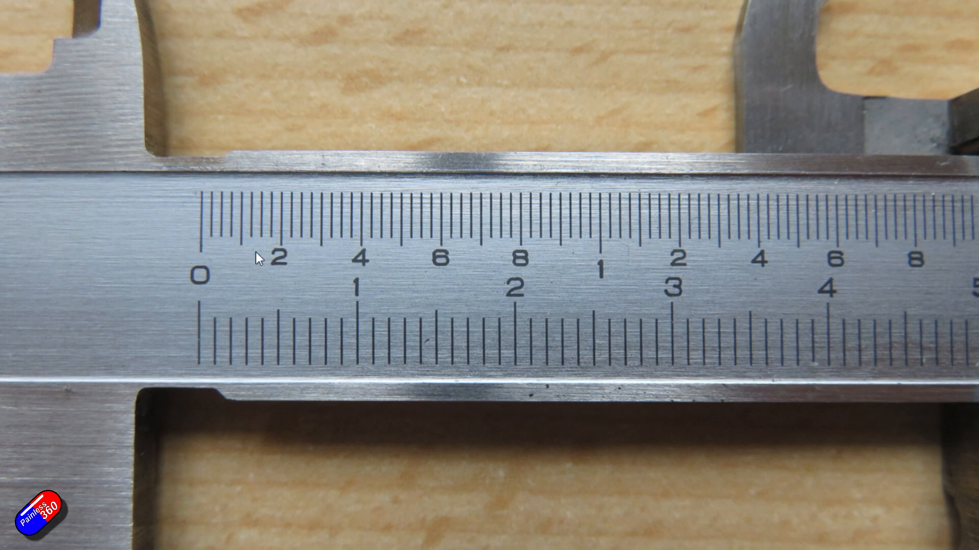
pyautogui.moveTo(280, 264)
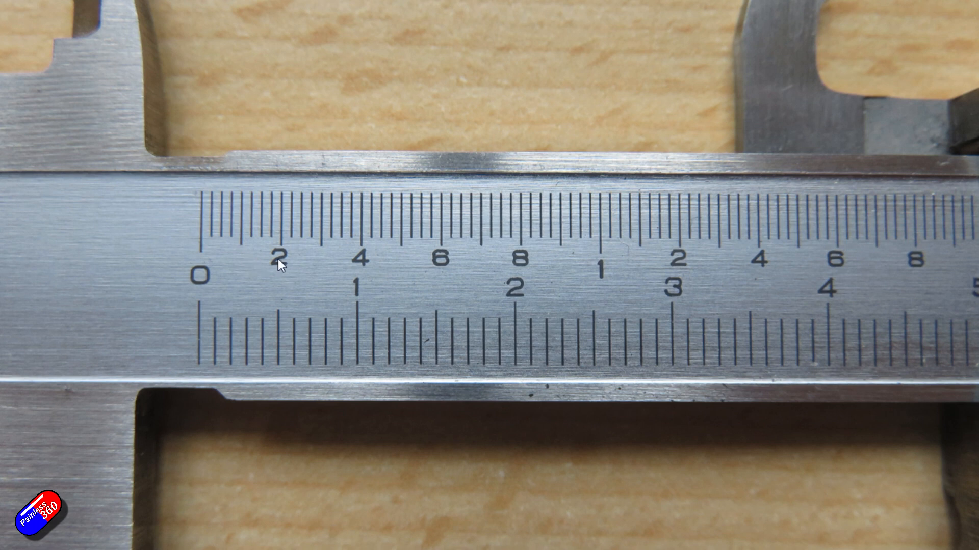
pyautogui.moveTo(404, 261)
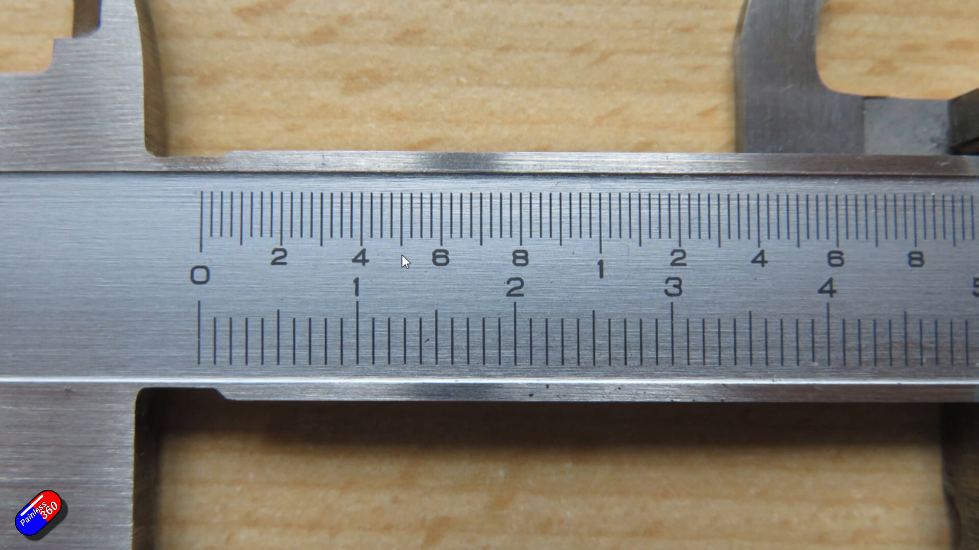
pyautogui.moveTo(484, 267)
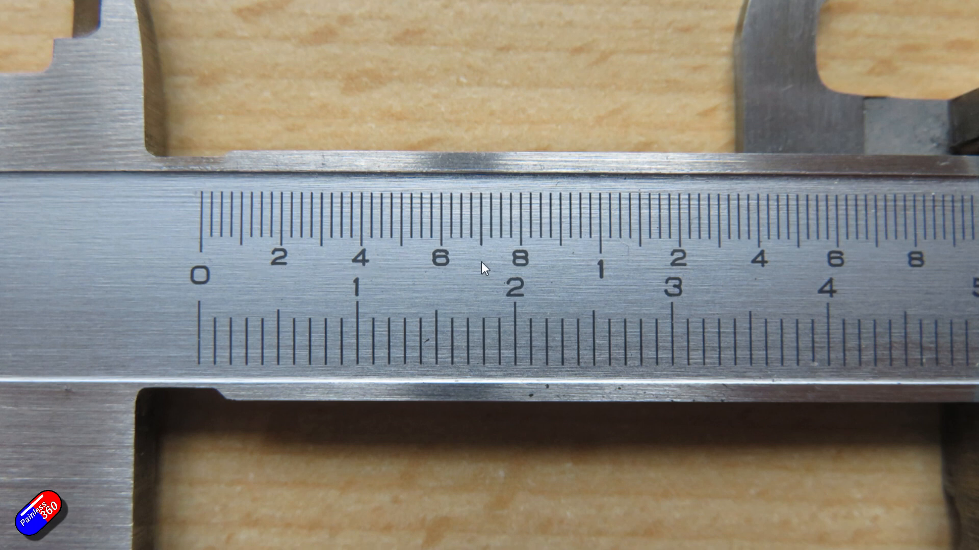
pyautogui.moveTo(602, 280)
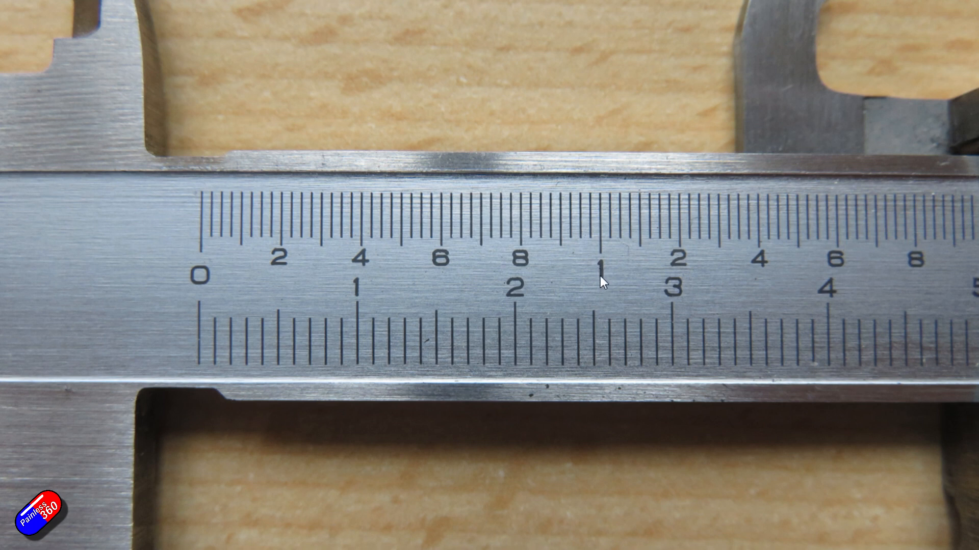
pyautogui.moveTo(755, 315)
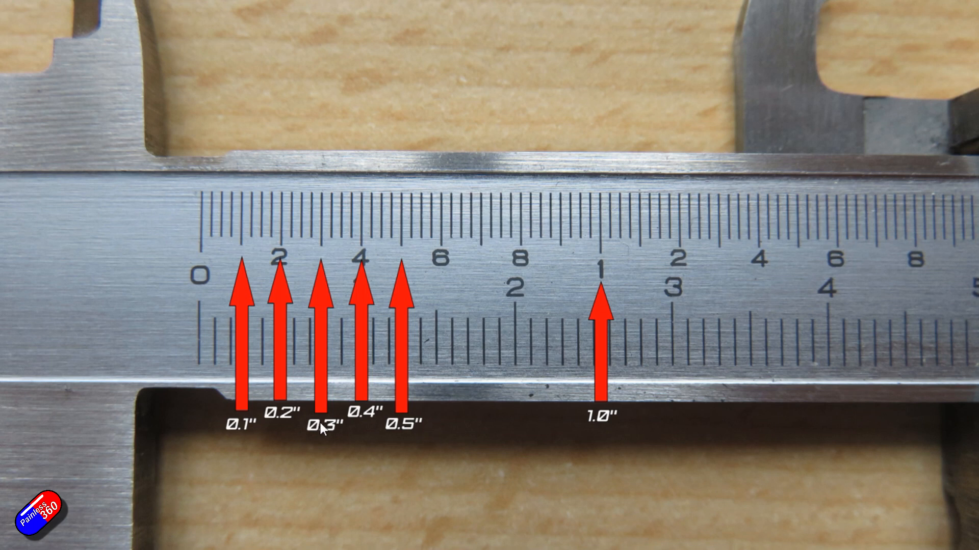
pyautogui.moveTo(250, 181)
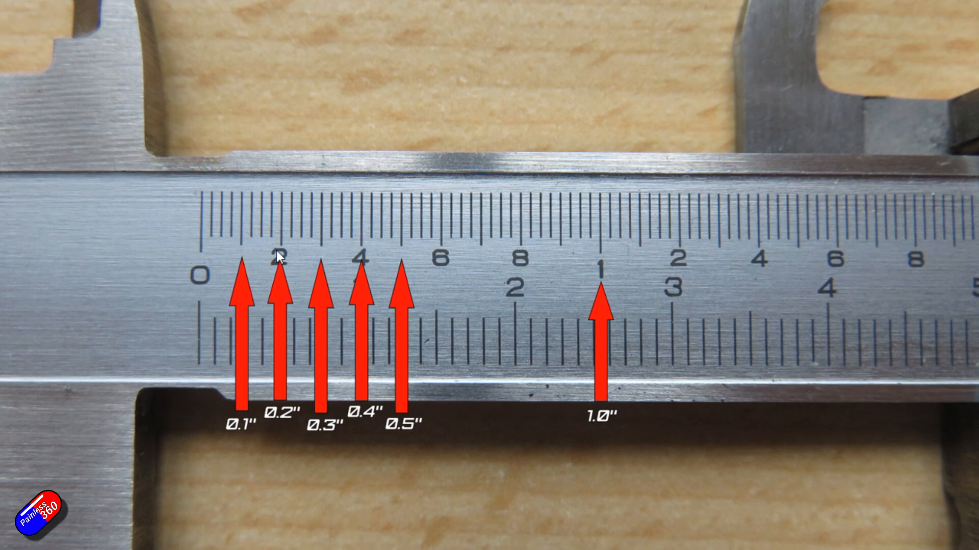
pyautogui.moveTo(237, 440)
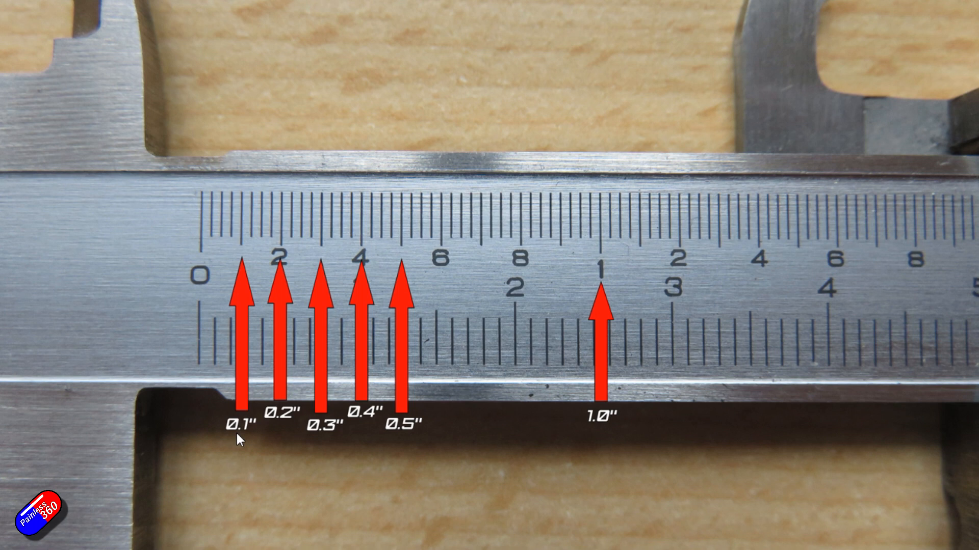
pyautogui.moveTo(410, 440)
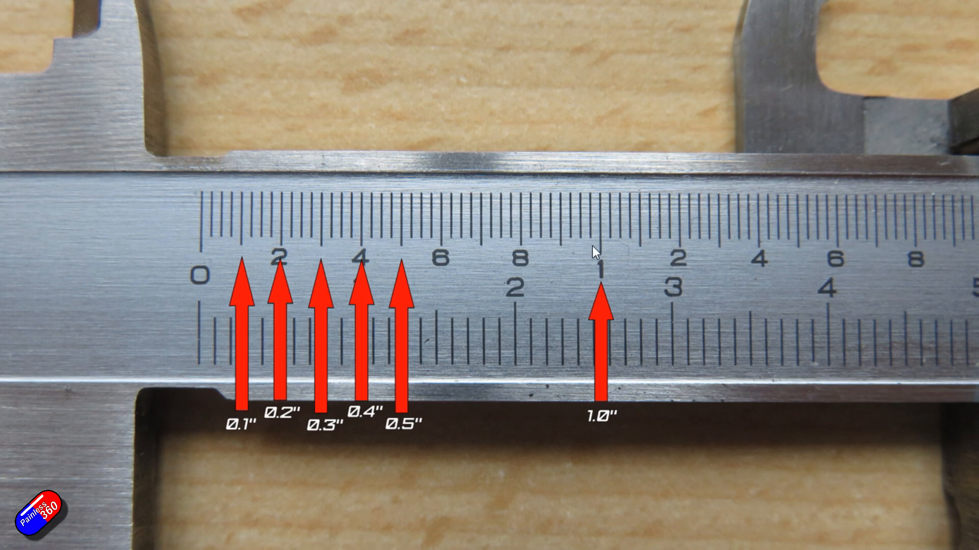
pyautogui.moveTo(384, 247)
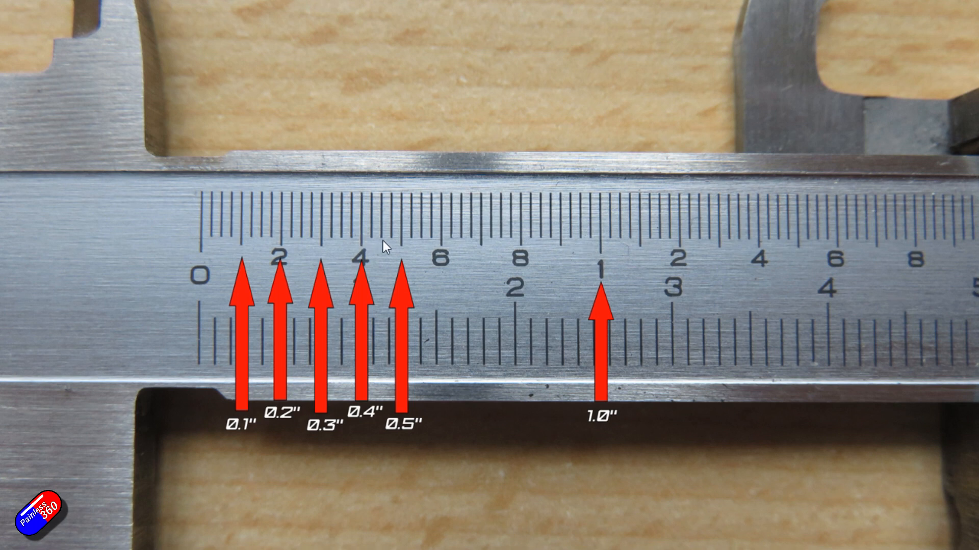
pyautogui.moveTo(846, 296)
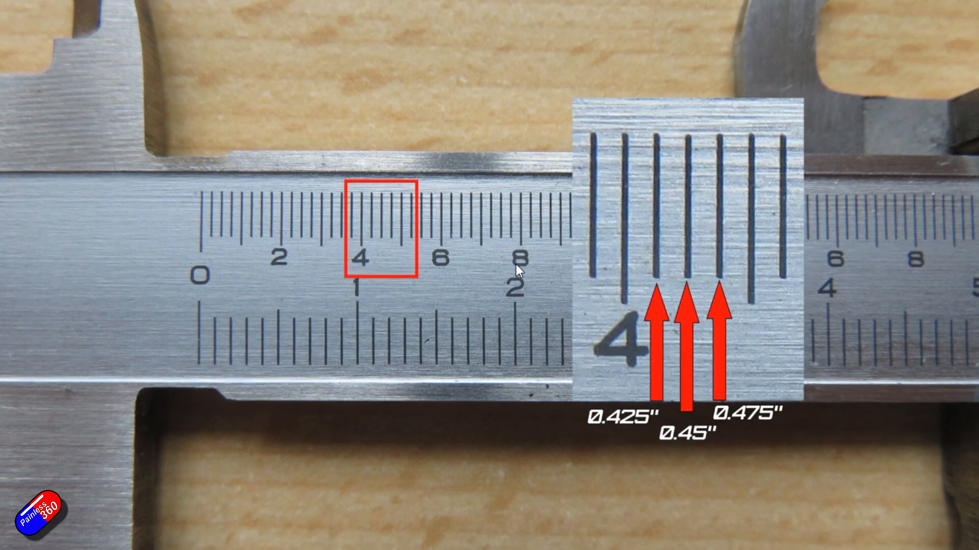
pyautogui.moveTo(402, 283)
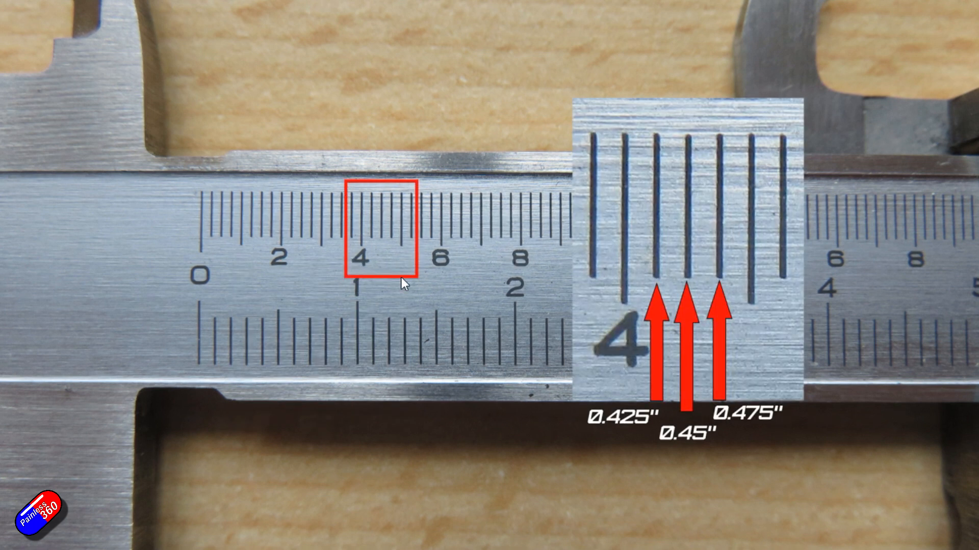
pyautogui.moveTo(365, 272)
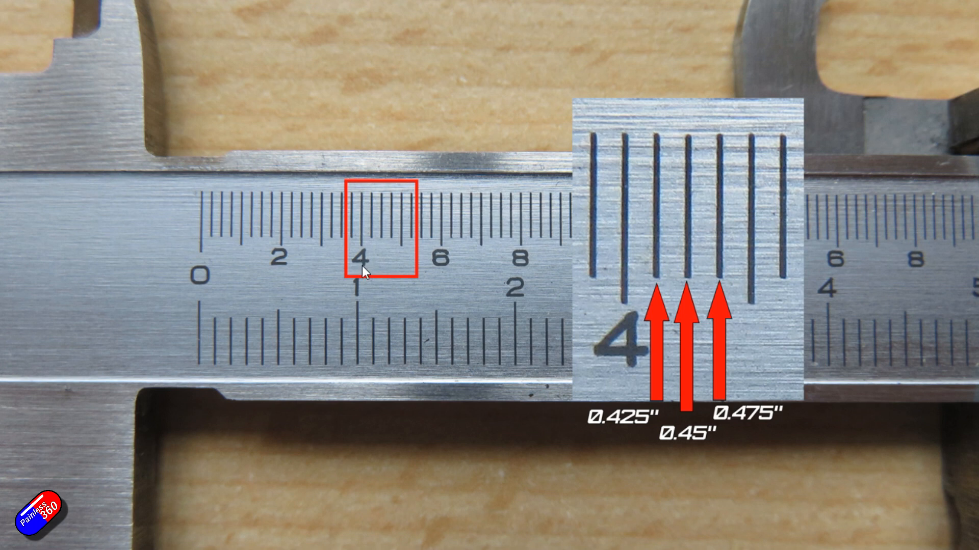
pyautogui.moveTo(405, 264)
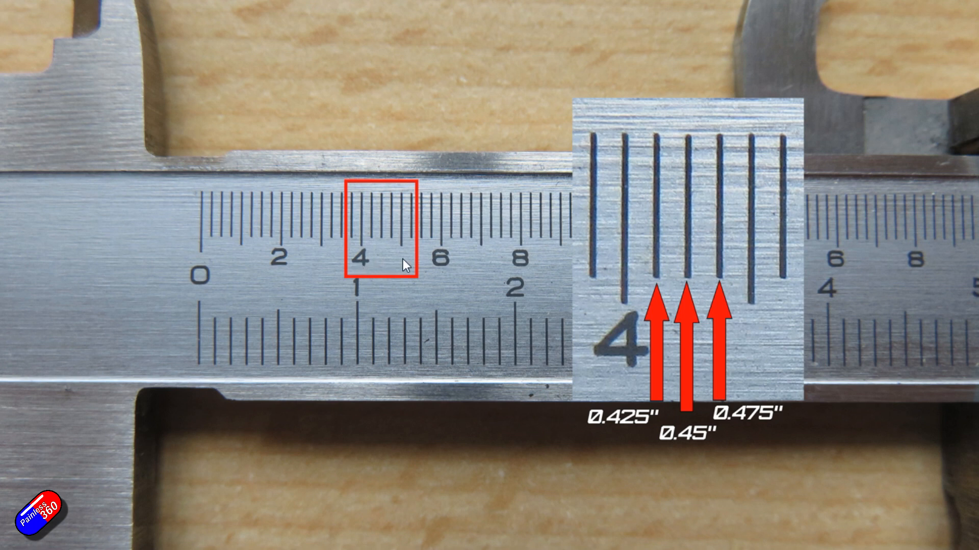
pyautogui.moveTo(621, 304)
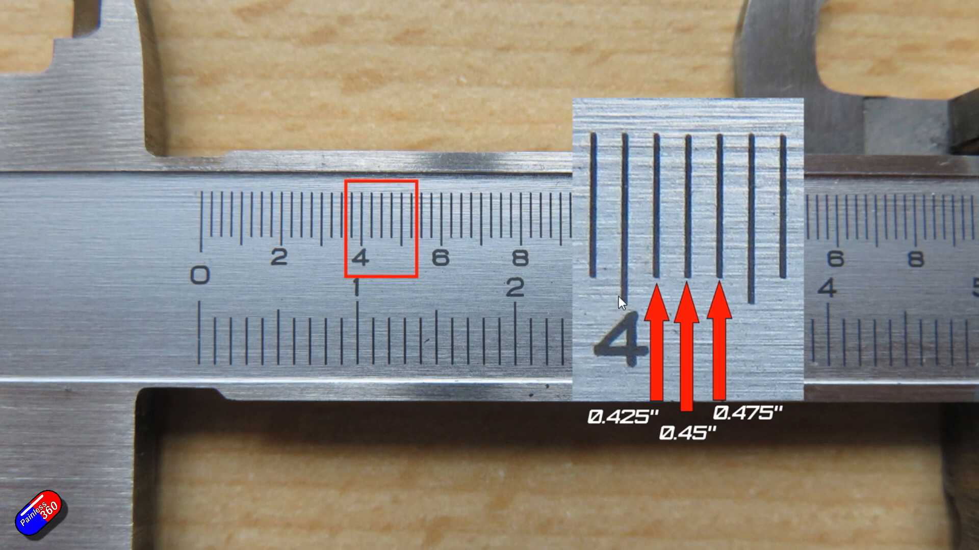
pyautogui.moveTo(655, 283)
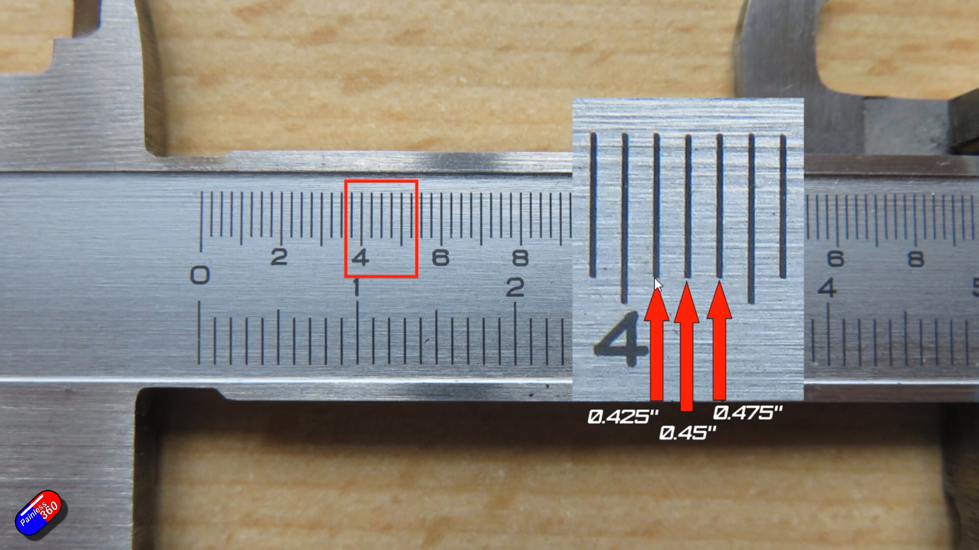
pyautogui.moveTo(670, 446)
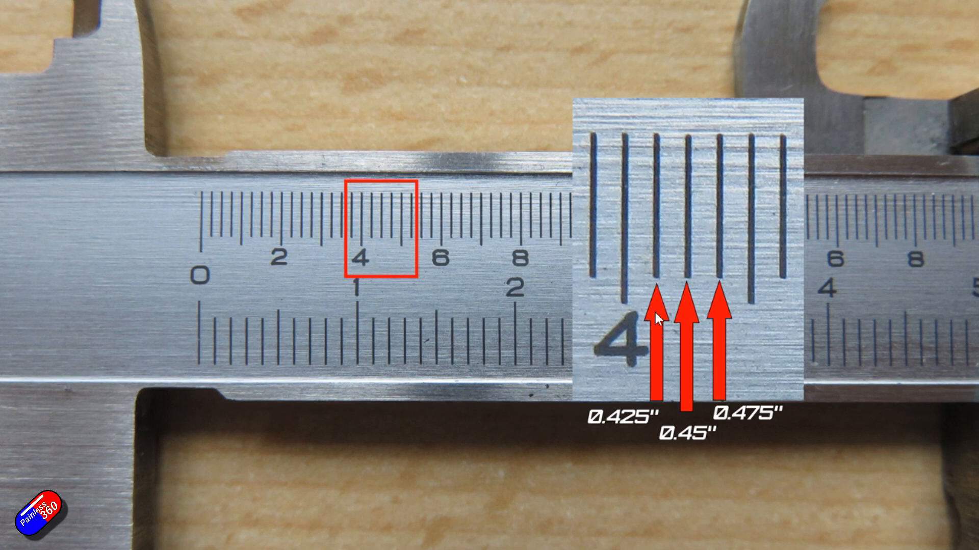
pyautogui.moveTo(649, 430)
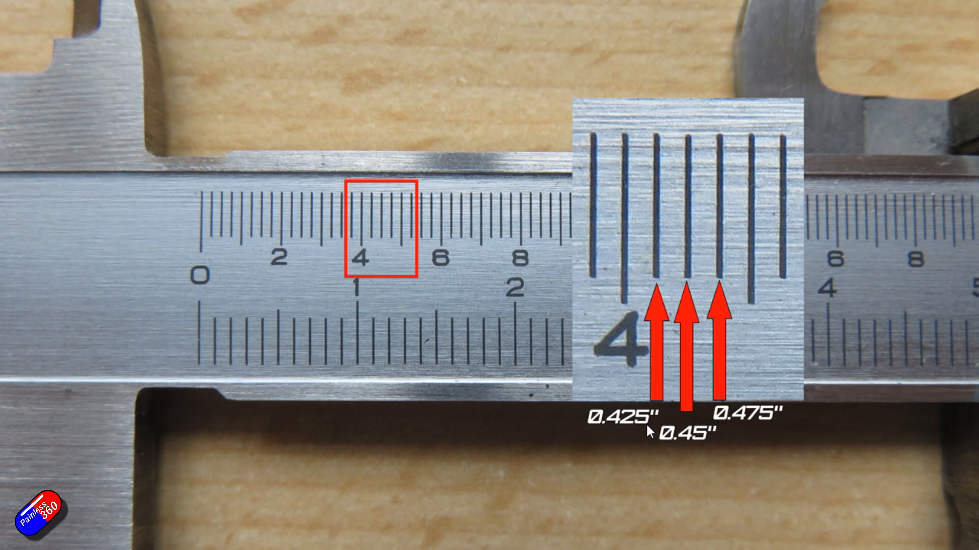
pyautogui.moveTo(686, 298)
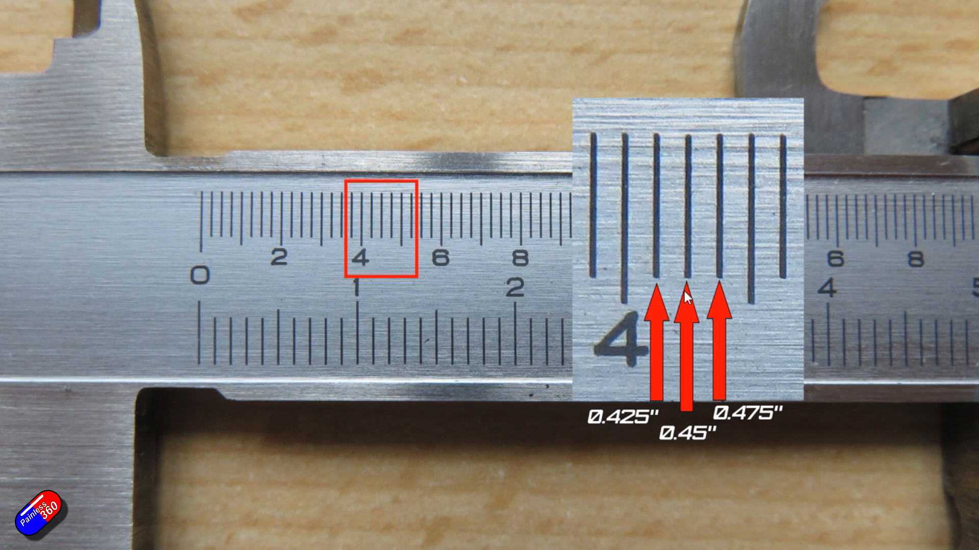
pyautogui.moveTo(667, 450)
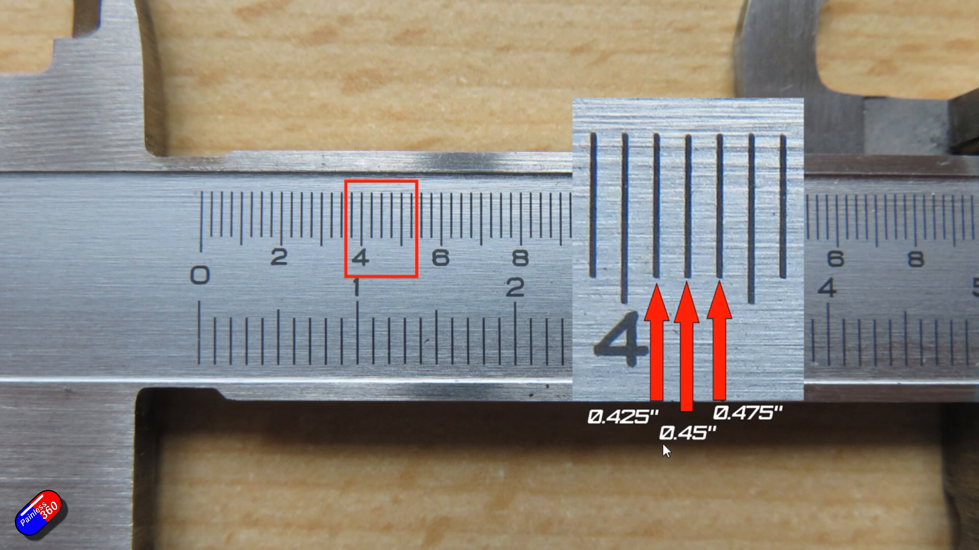
pyautogui.moveTo(716, 448)
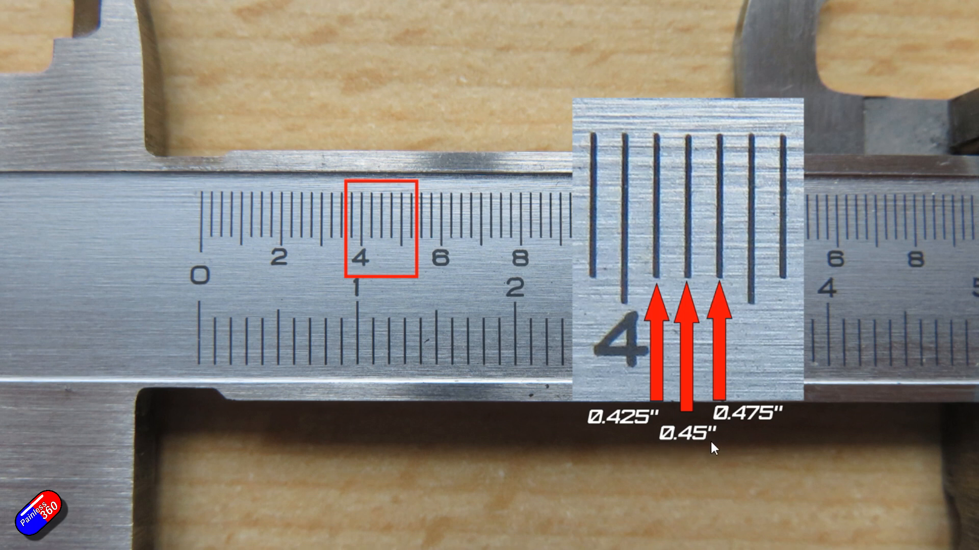
pyautogui.moveTo(723, 428)
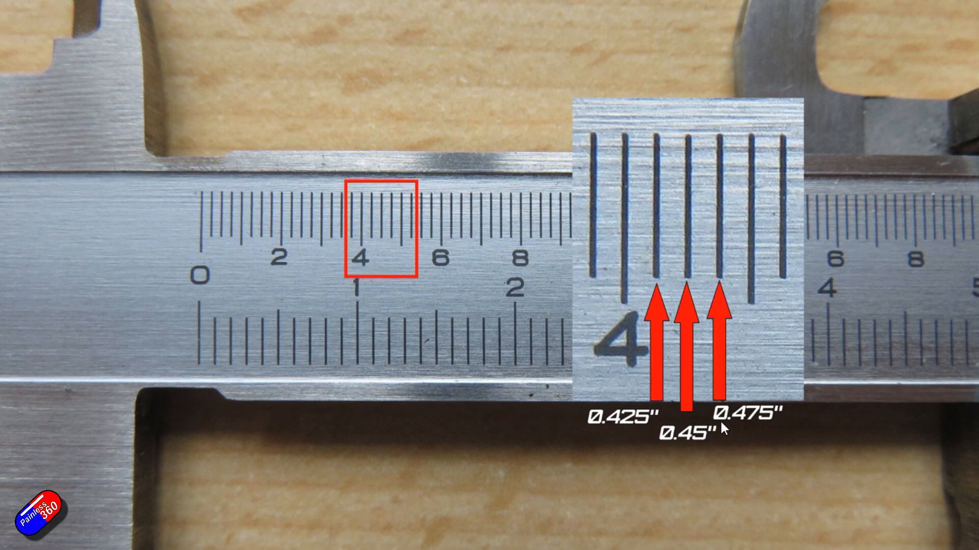
pyautogui.moveTo(774, 426)
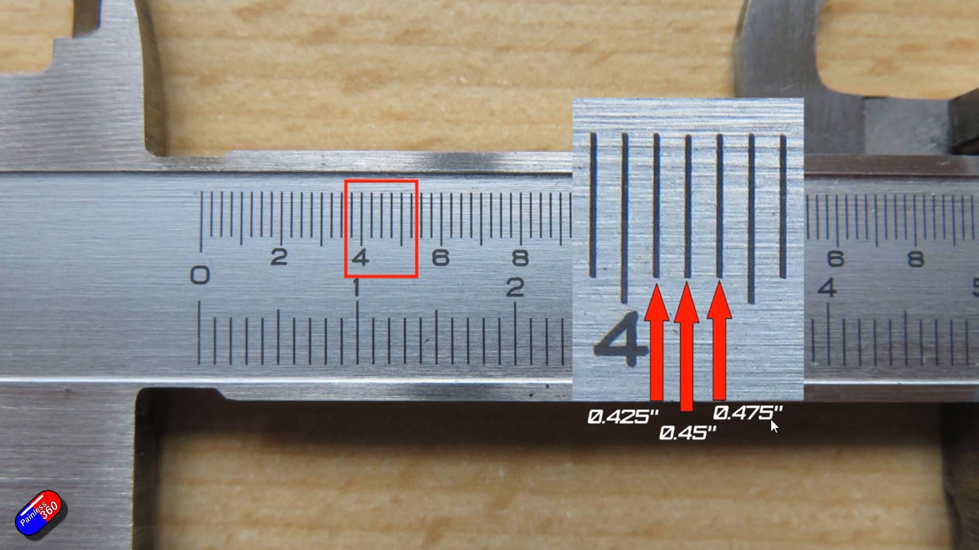
pyautogui.moveTo(402, 263)
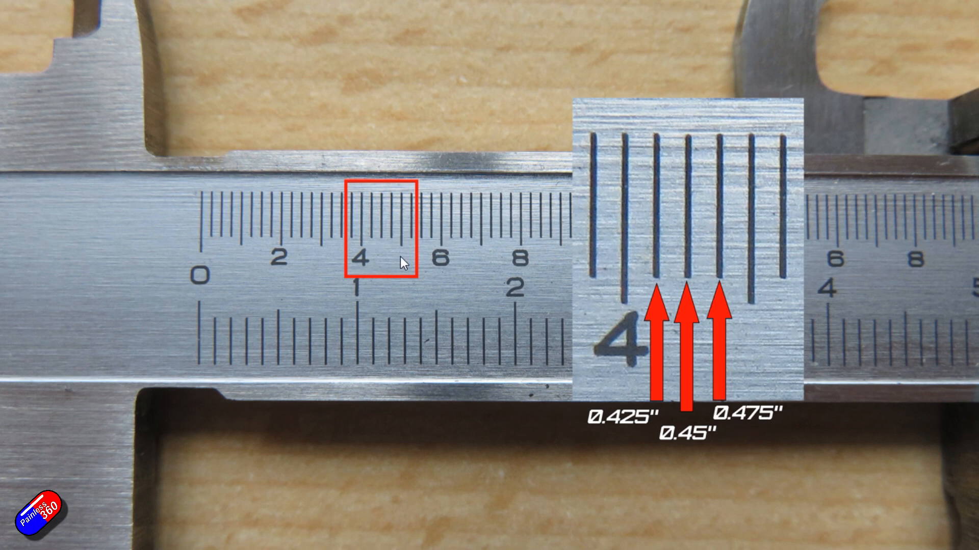
pyautogui.moveTo(380, 265)
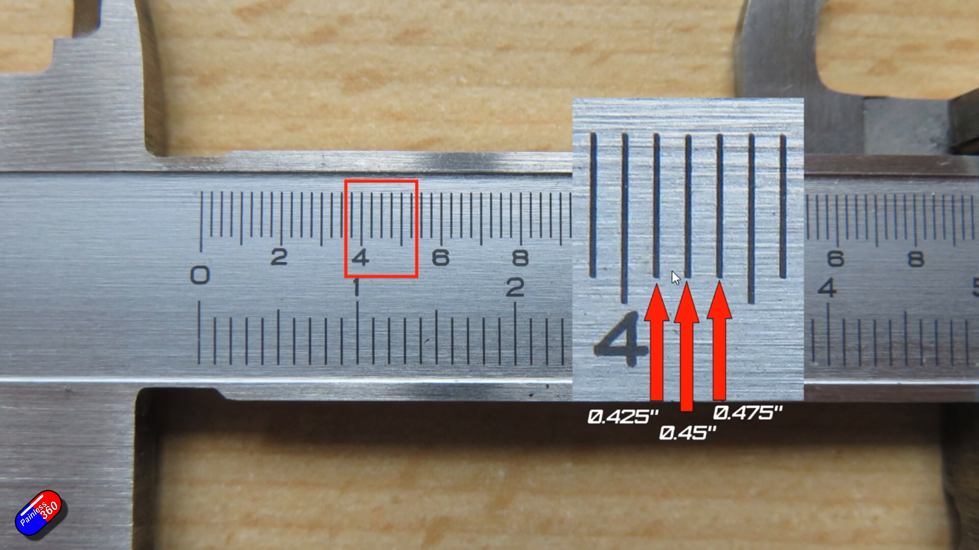
pyautogui.moveTo(435, 172)
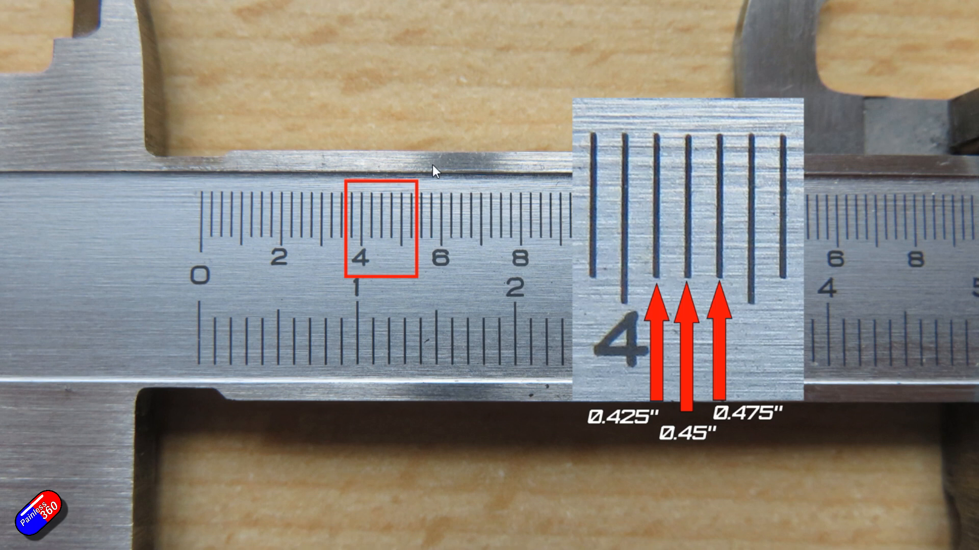
pyautogui.moveTo(652, 236)
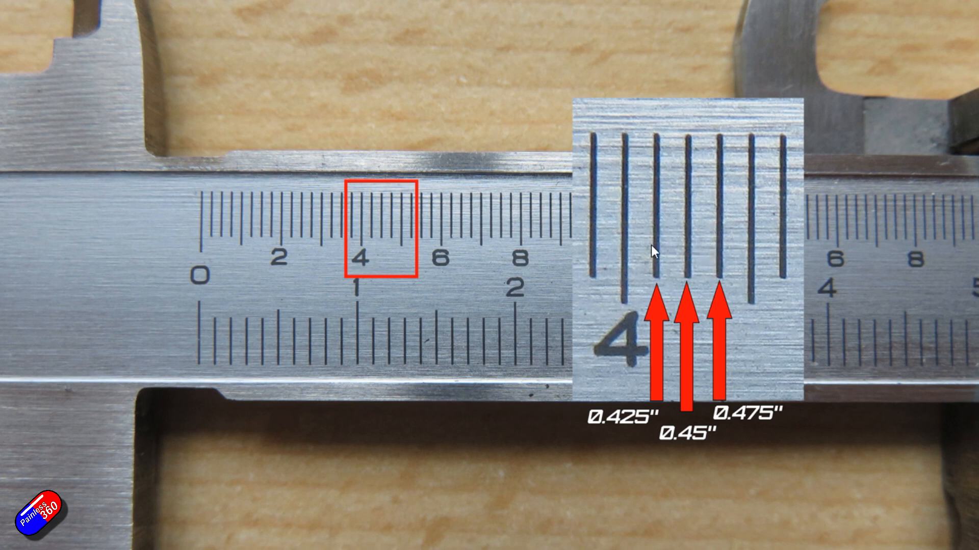
pyautogui.moveTo(663, 301)
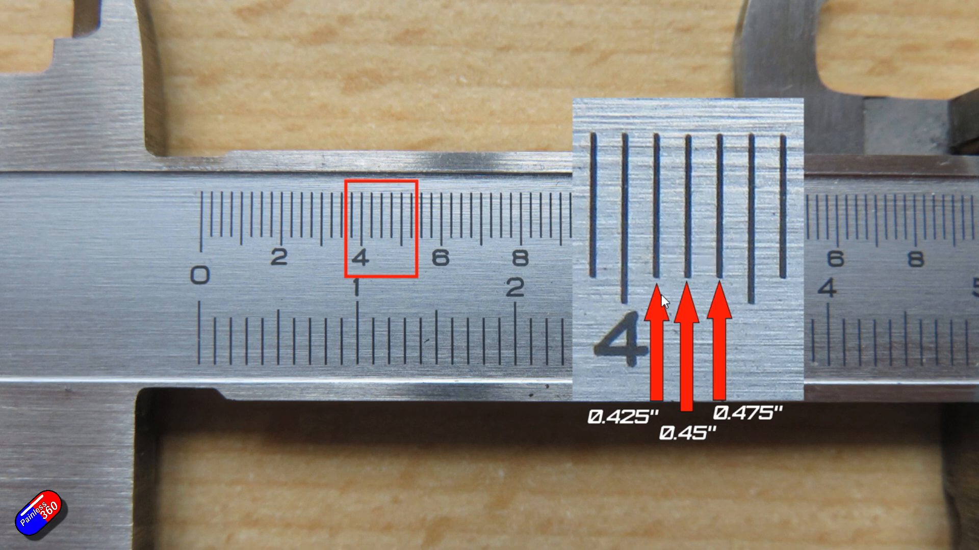
pyautogui.moveTo(634, 435)
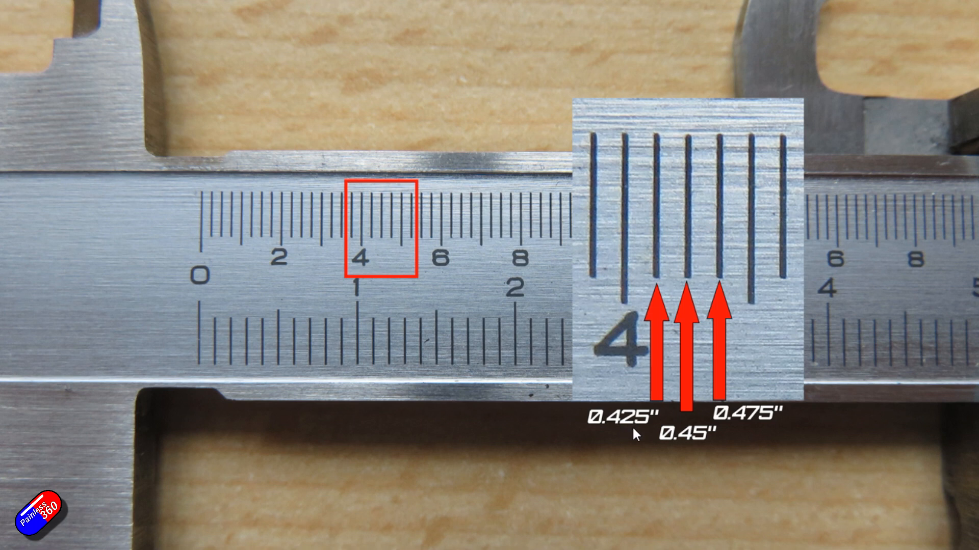
pyautogui.moveTo(687, 321)
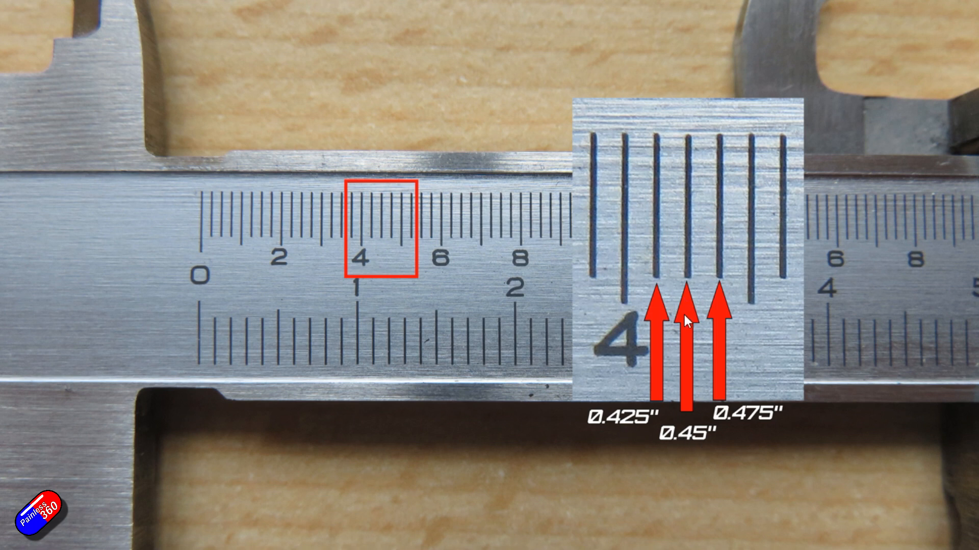